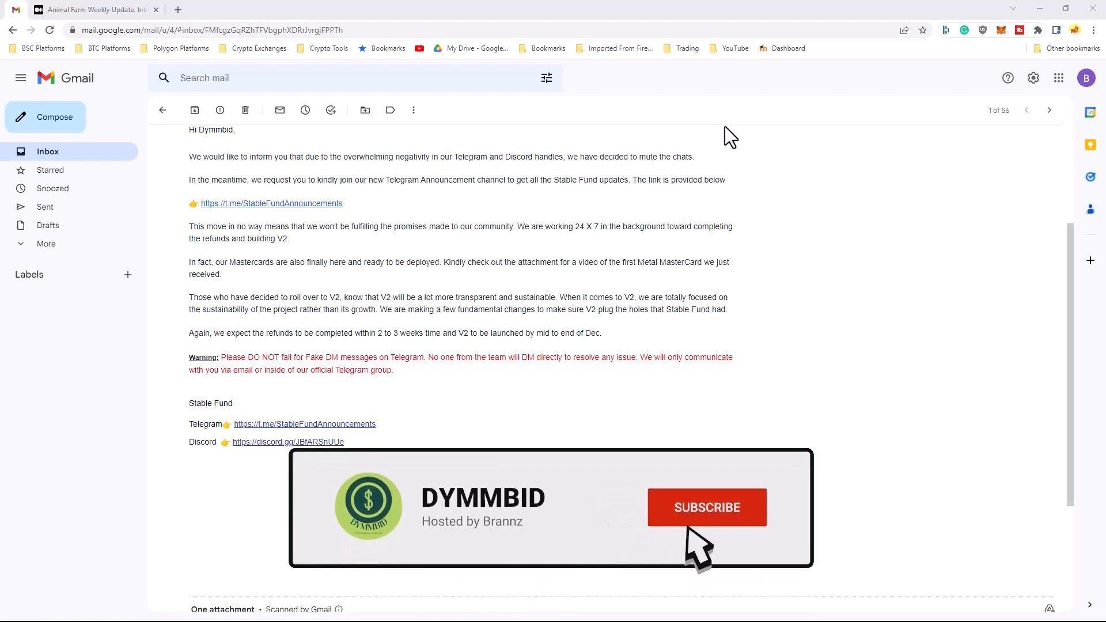
Step: Enter the comment 'Great video Brannz. Keep them coming!' in the text field
left_click(706, 507)
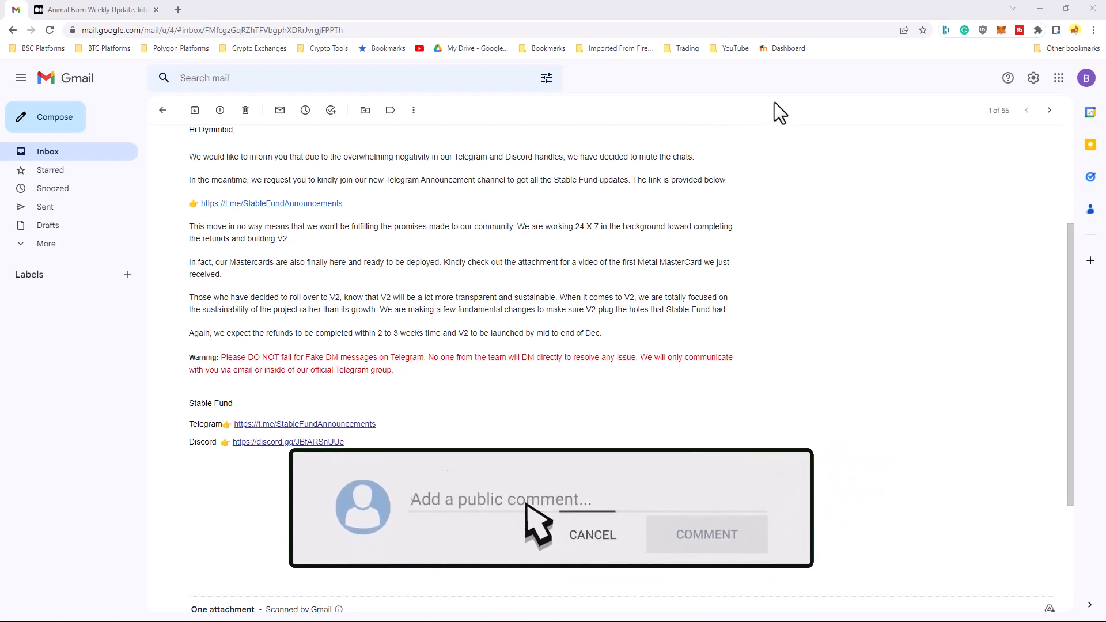
type("Great video Brannz. Keep them coming!")
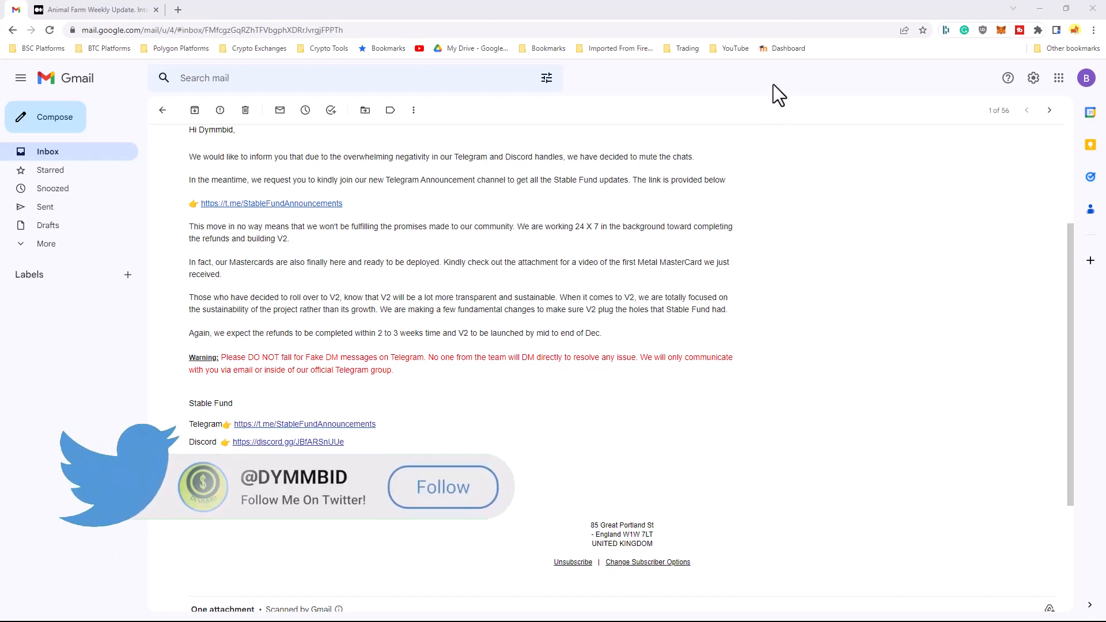
Step: Scroll through the Stable Fund email to reach its attached Metal MasterCard video
left_click(442, 486)
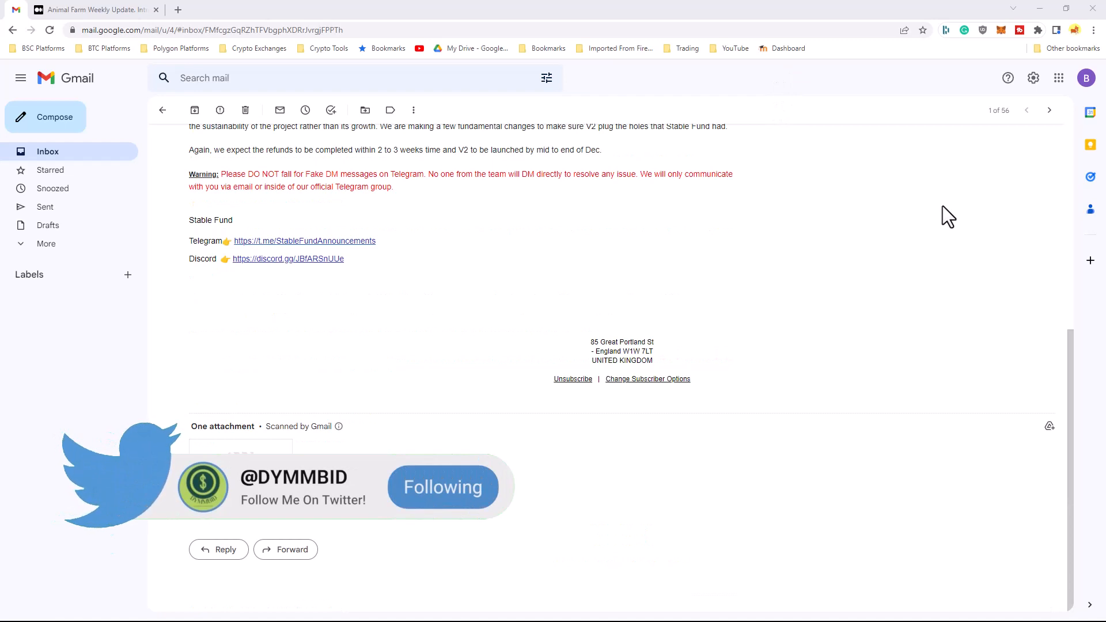
scroll("up", 3)
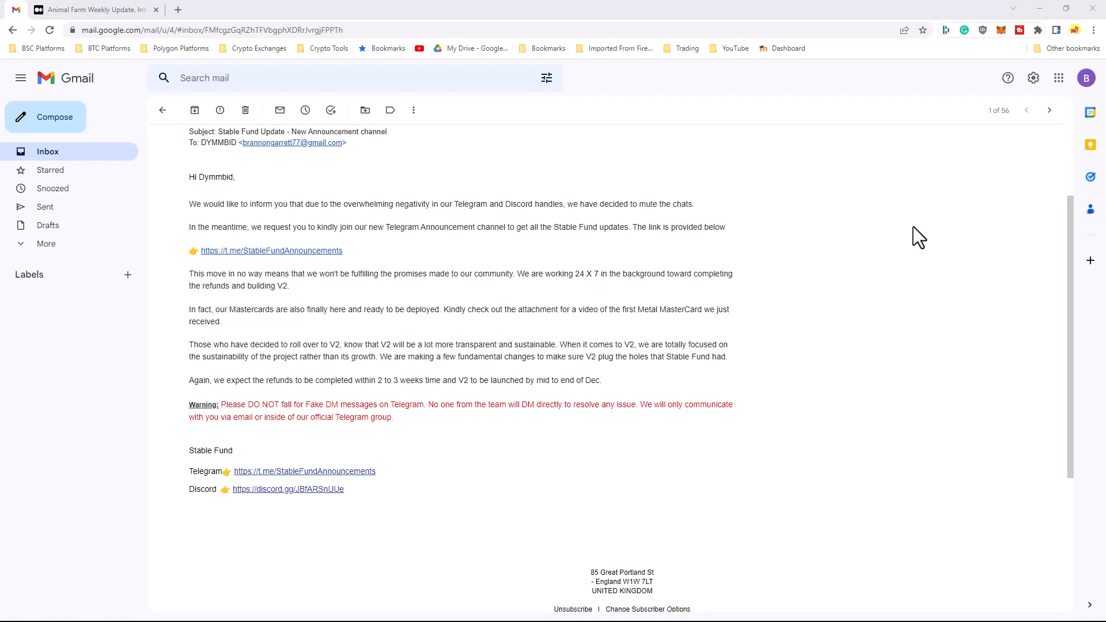
mouse_move(854, 244)
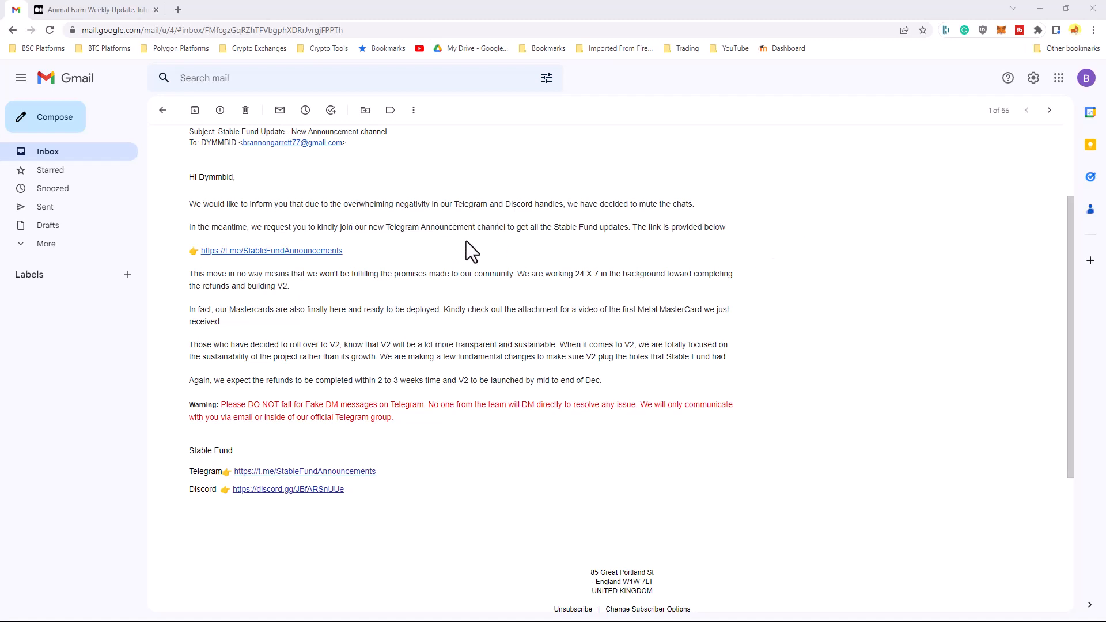
mouse_move(427, 243)
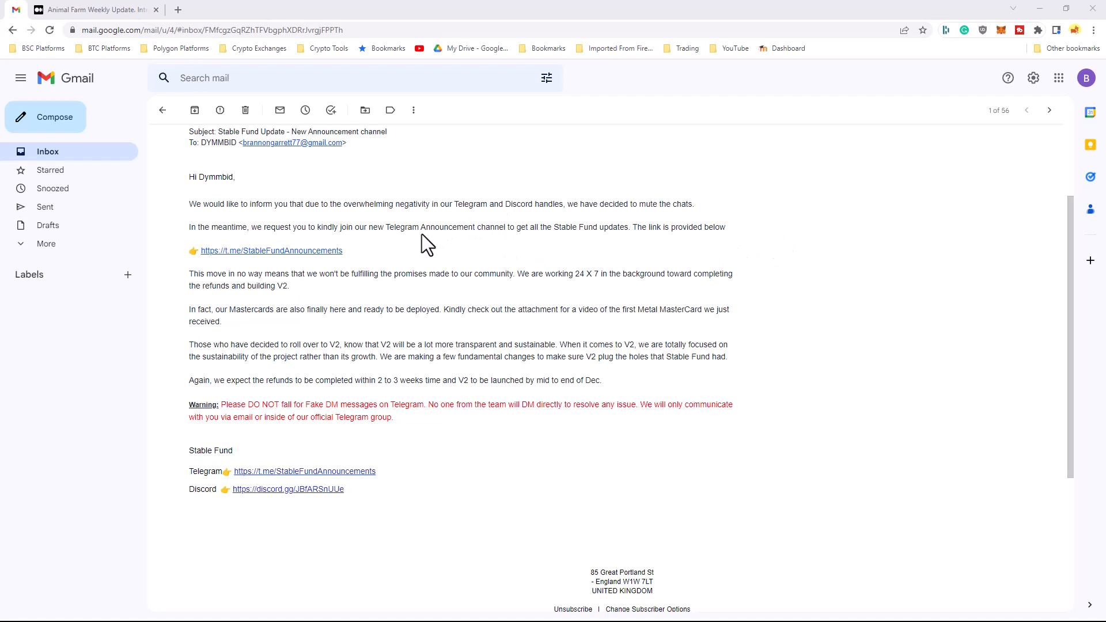
mouse_move(769, 233)
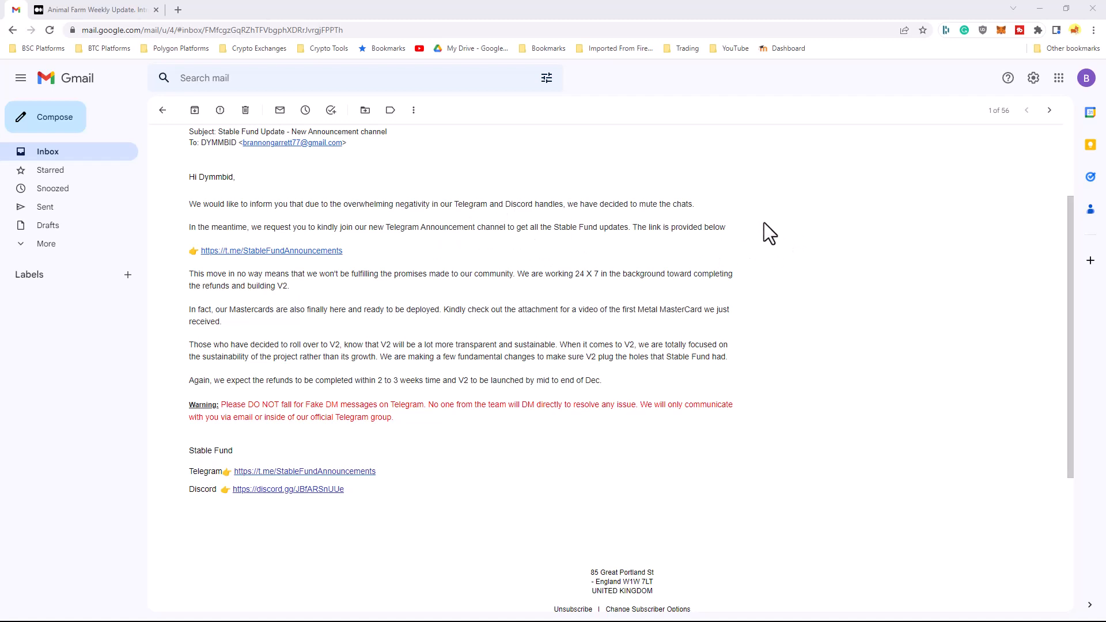
mouse_move(781, 232)
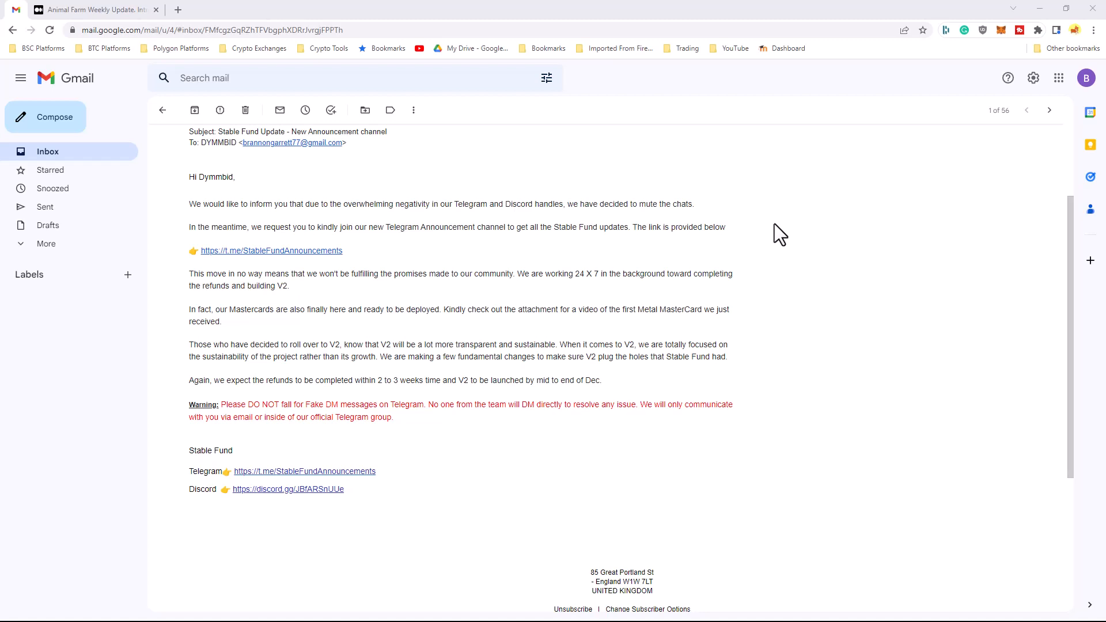
mouse_move(559, 269)
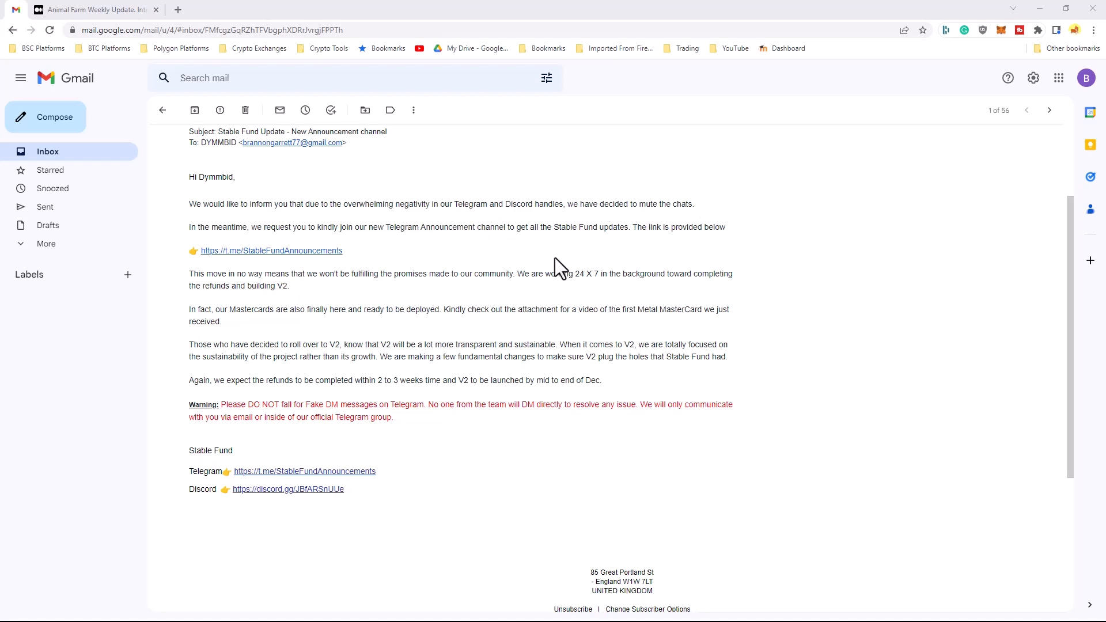
mouse_move(382, 408)
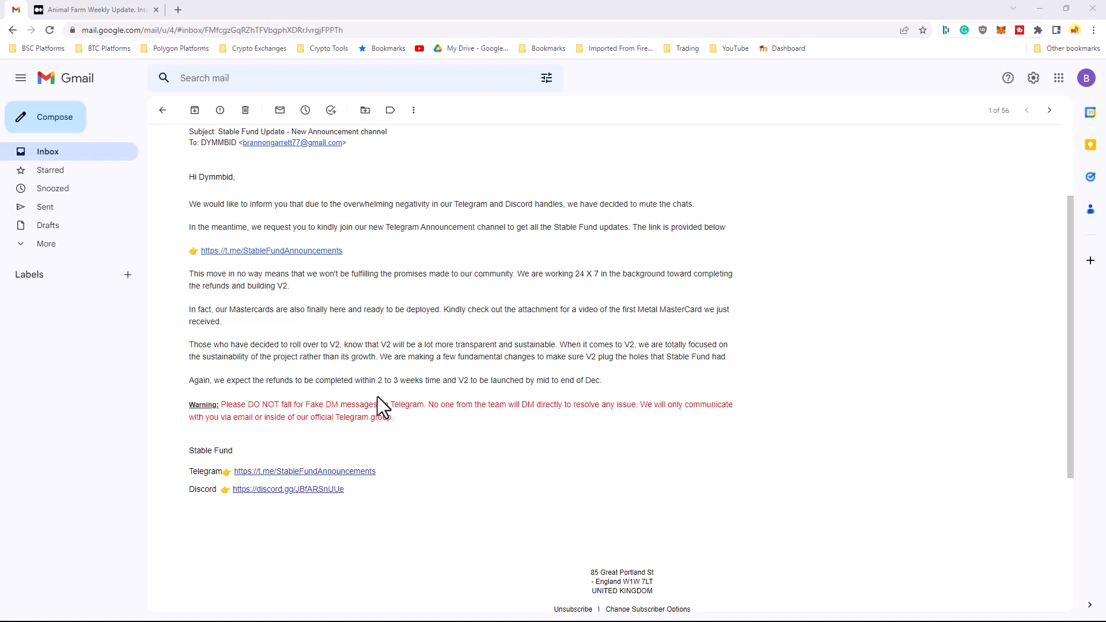
mouse_move(675, 382)
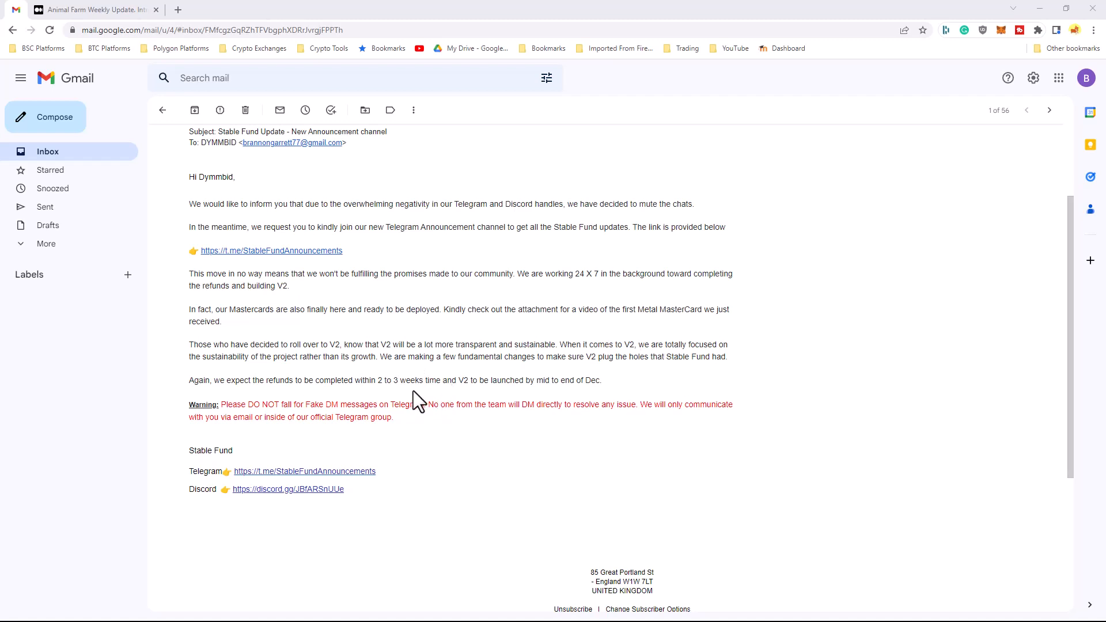
mouse_move(546, 379)
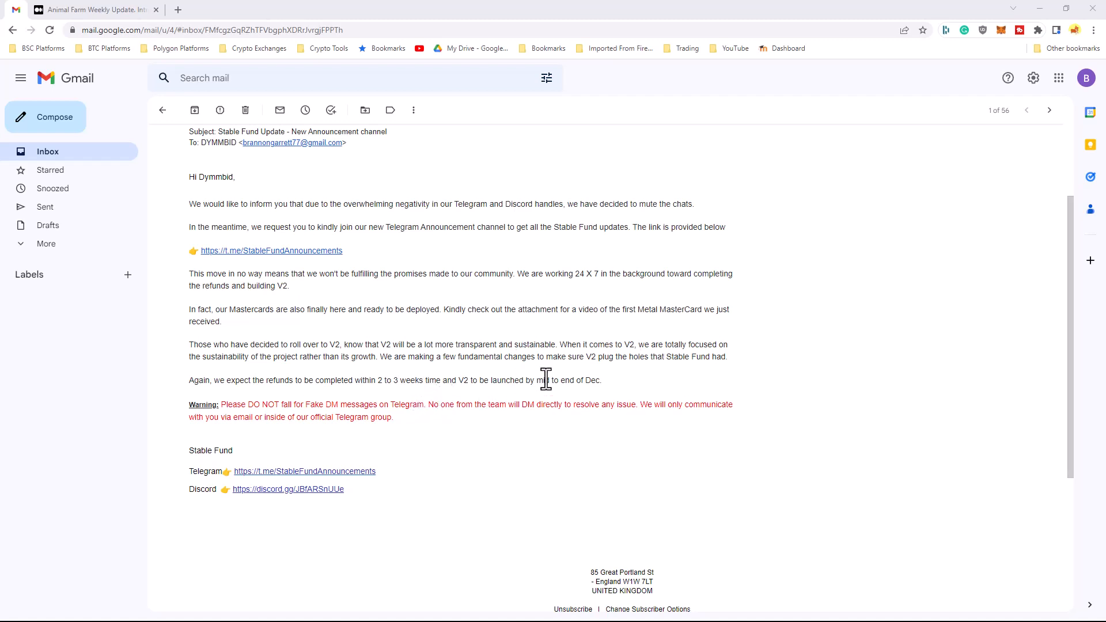
mouse_move(507, 335)
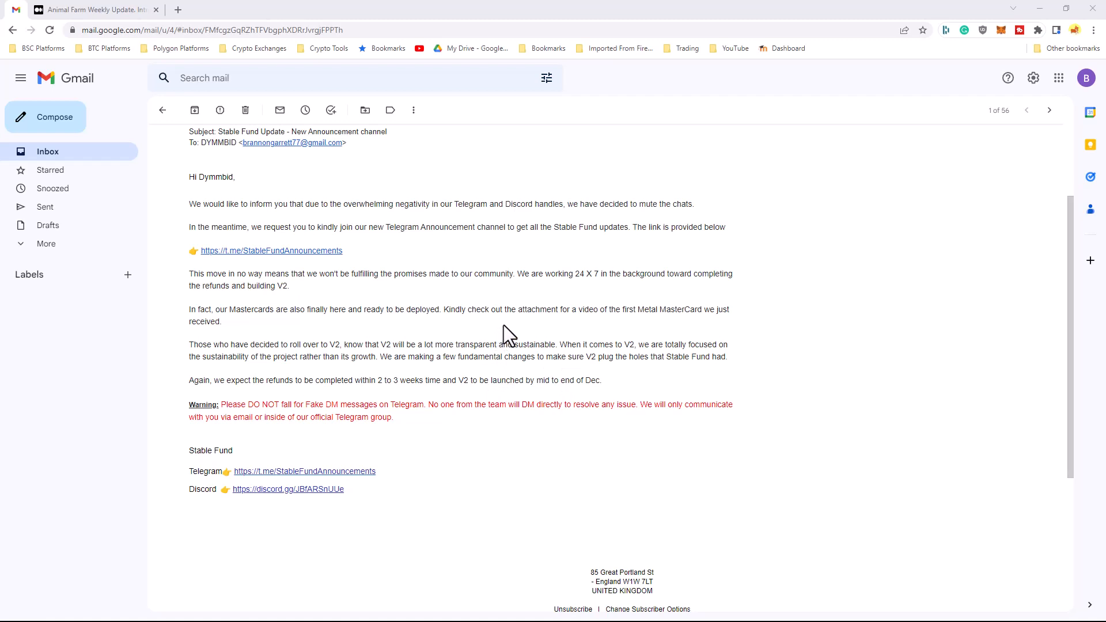
mouse_move(492, 309)
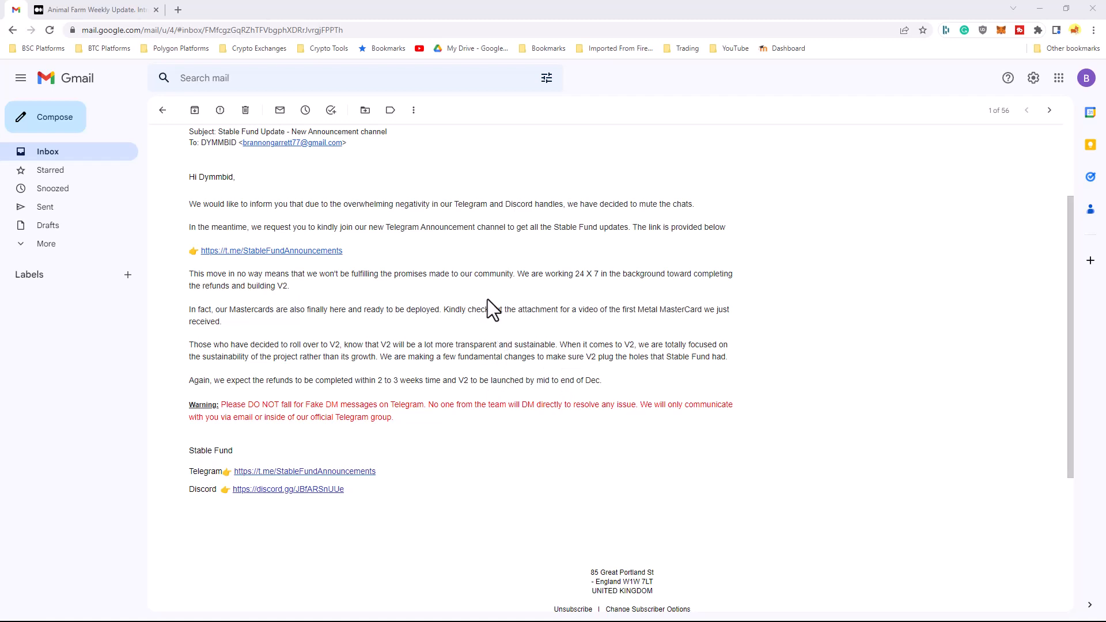
mouse_move(490, 303)
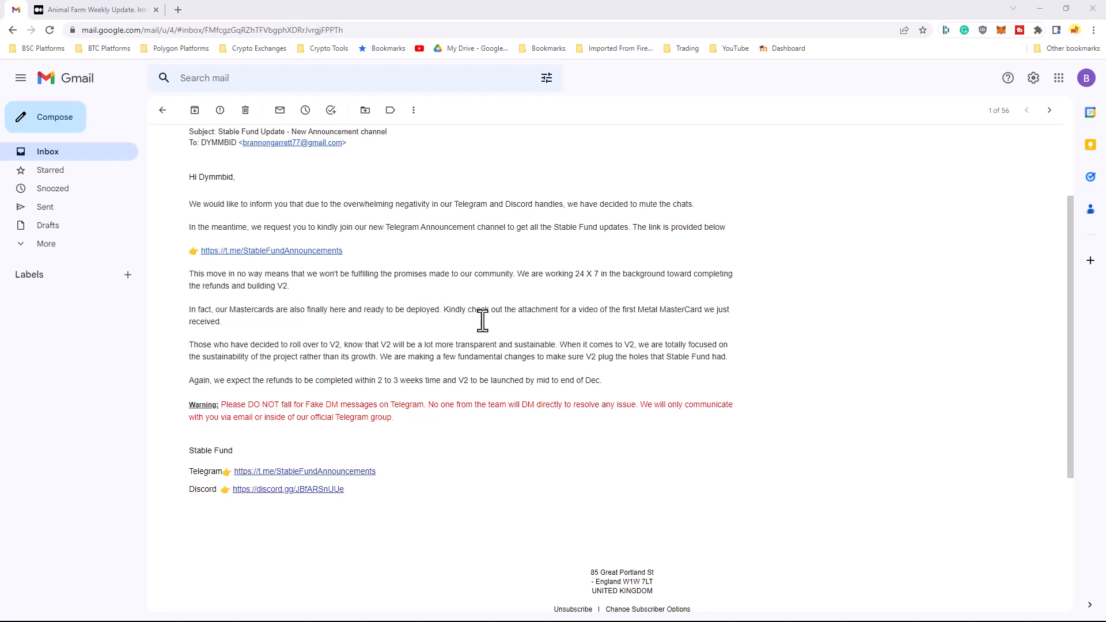
mouse_move(441, 349)
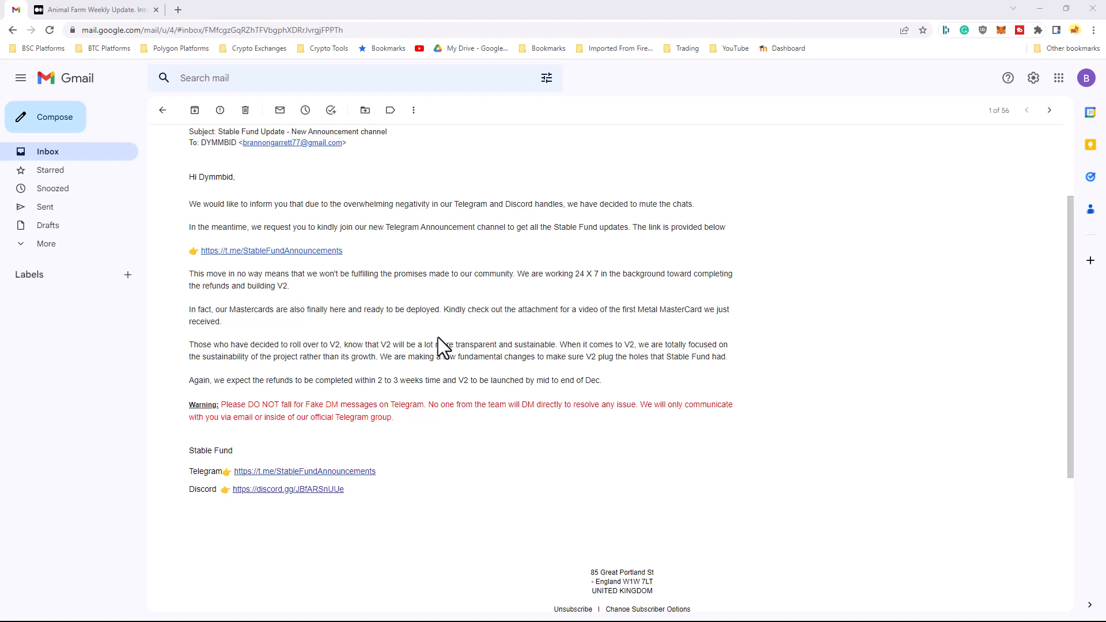
mouse_move(441, 345)
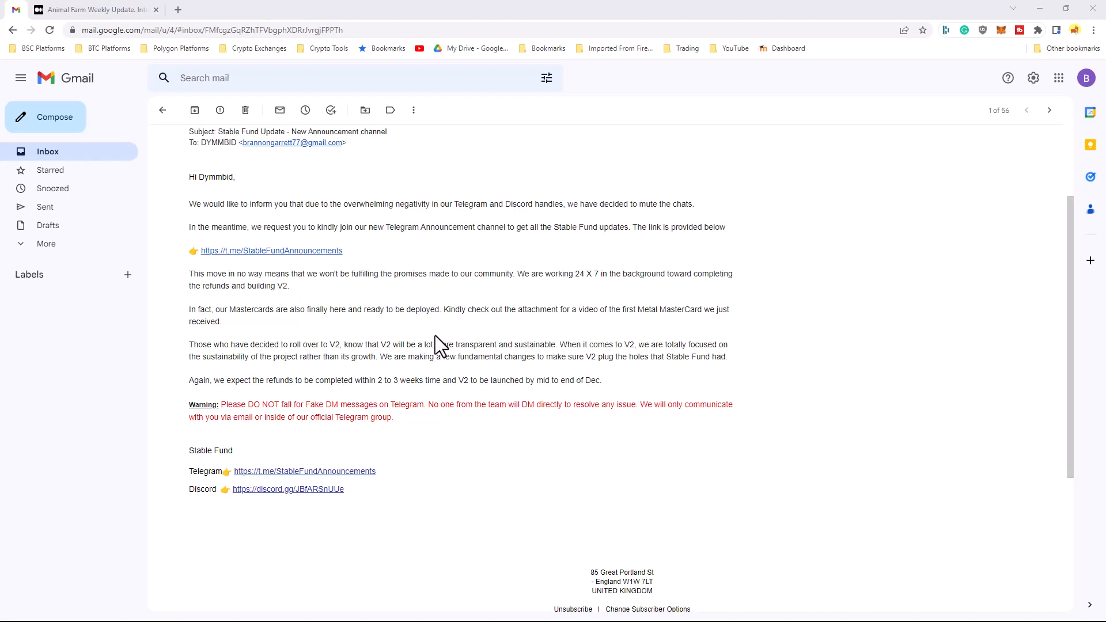
mouse_move(432, 335)
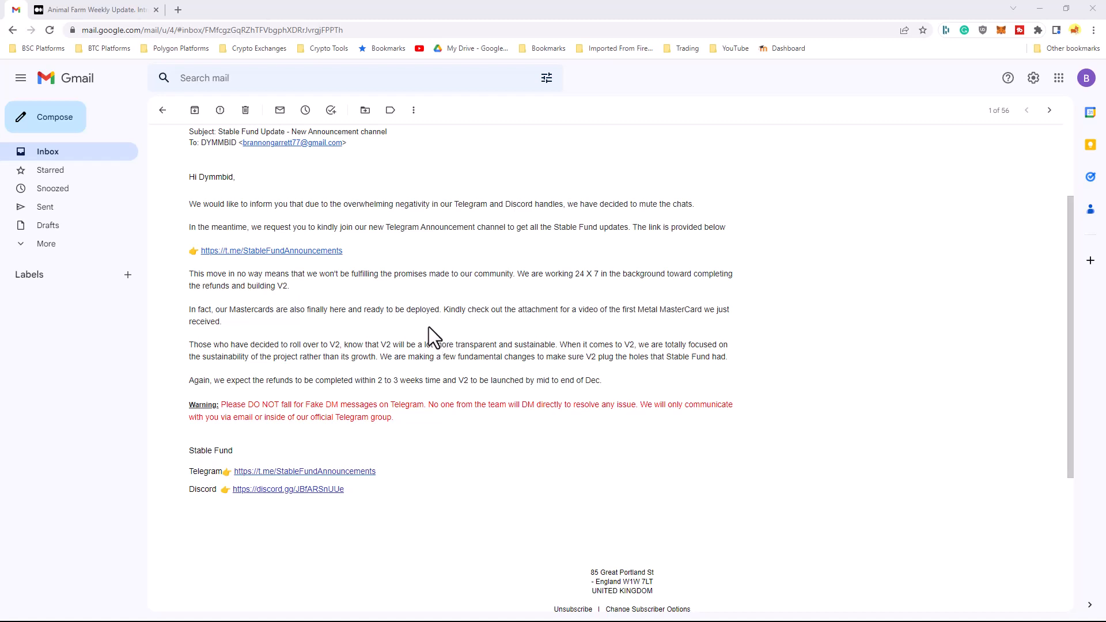
mouse_move(451, 344)
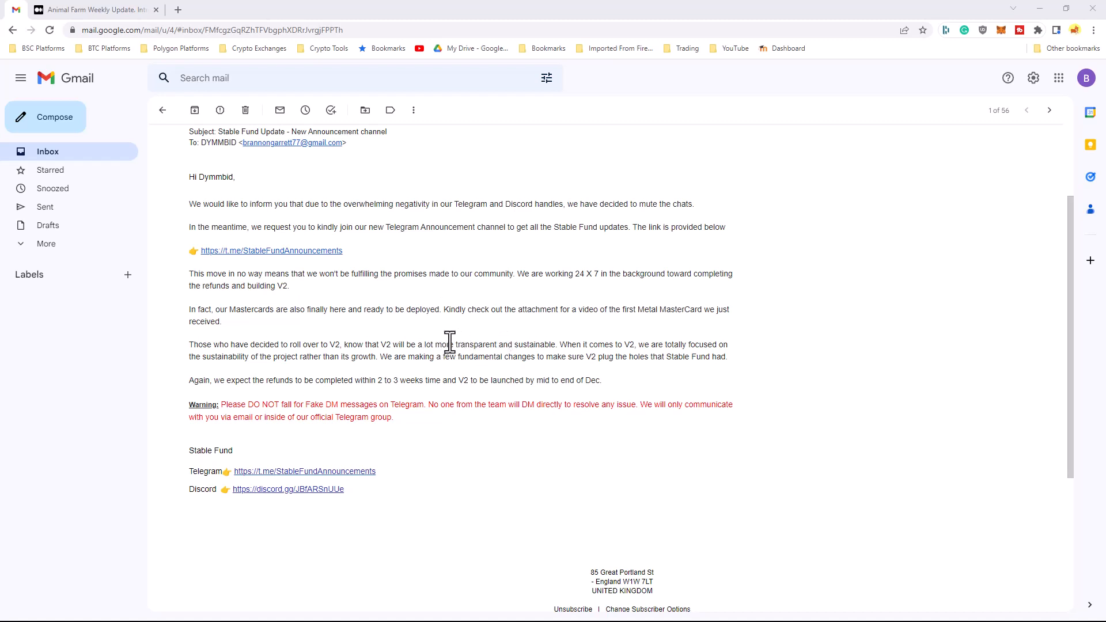
mouse_move(356, 309)
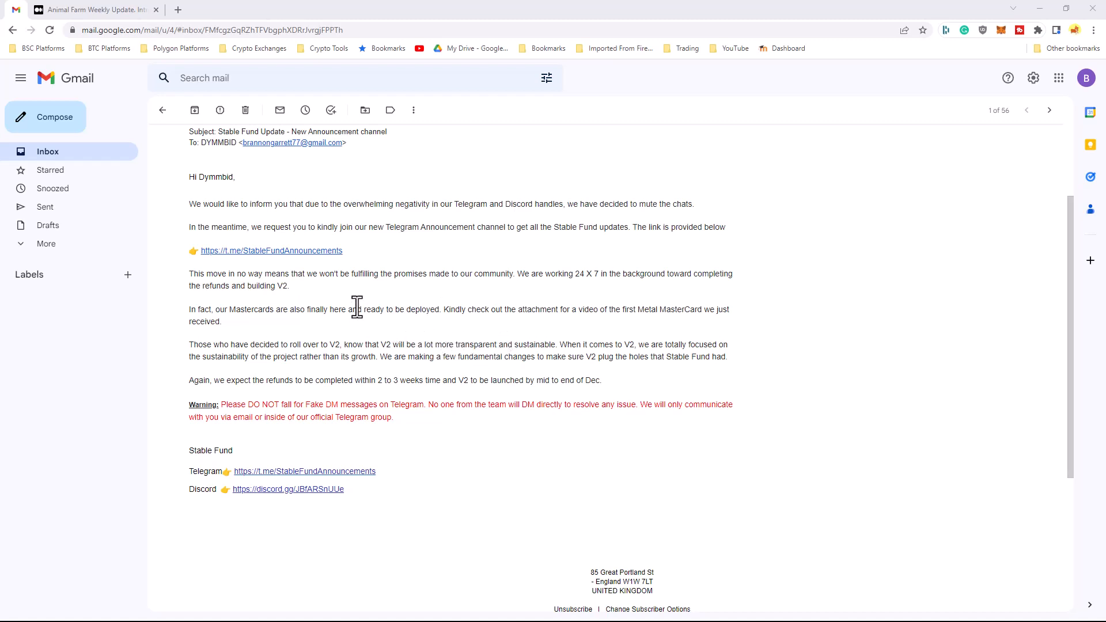
mouse_move(350, 314)
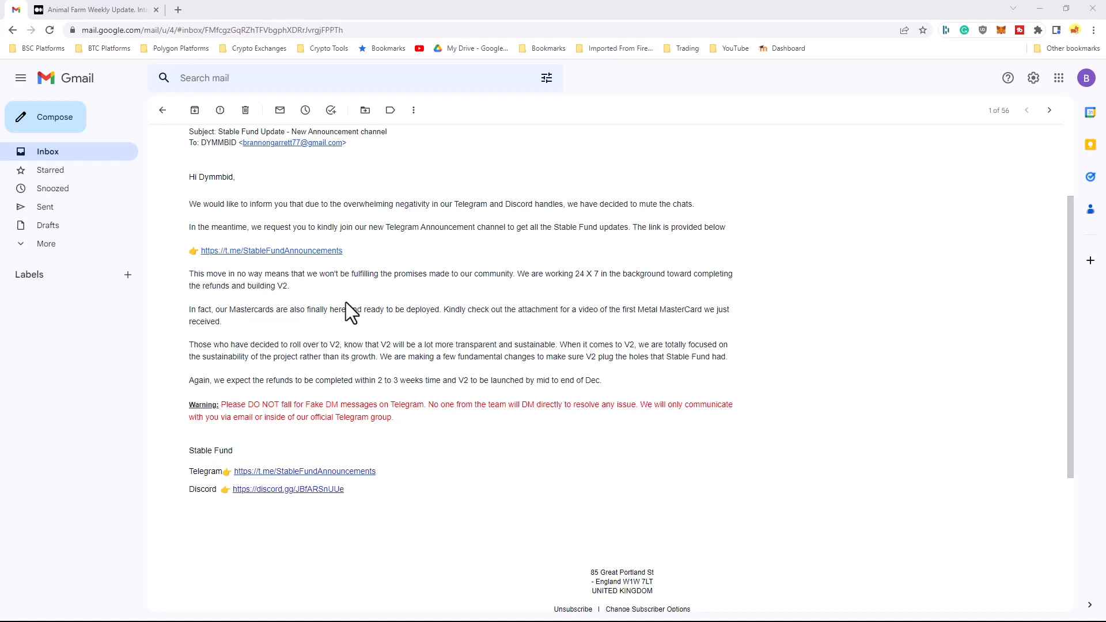
mouse_move(373, 342)
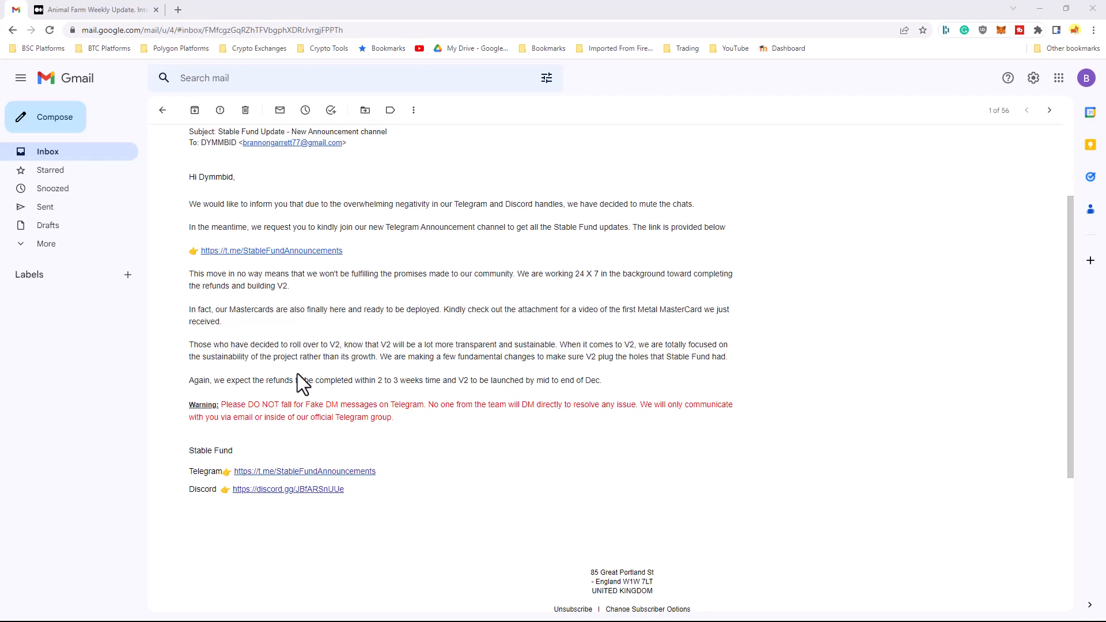
mouse_move(355, 382)
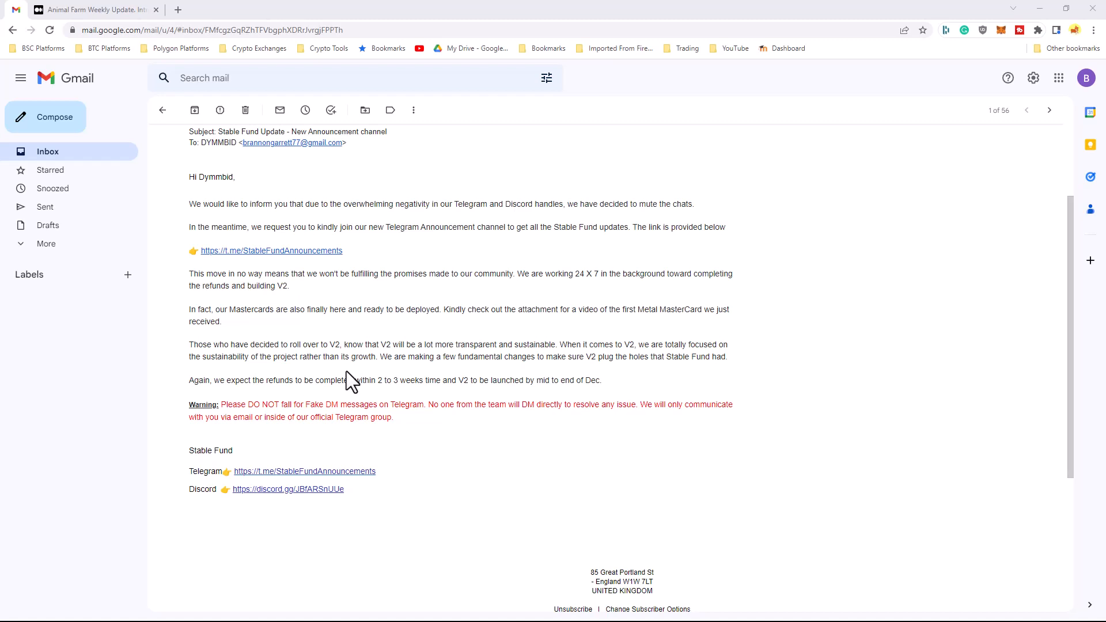
mouse_move(289, 397)
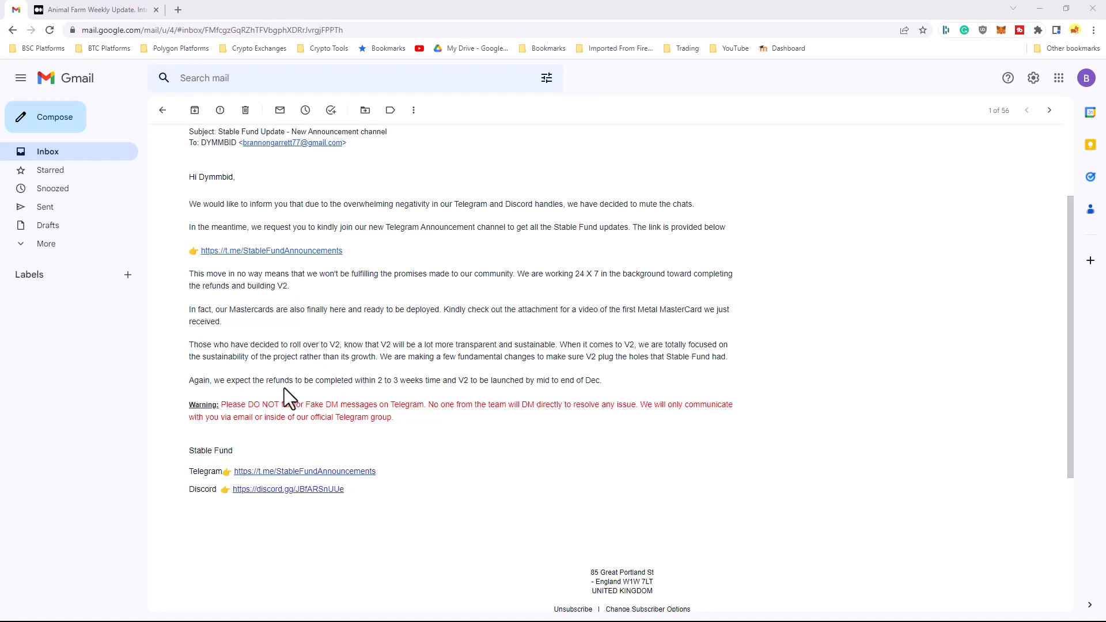
mouse_move(309, 360)
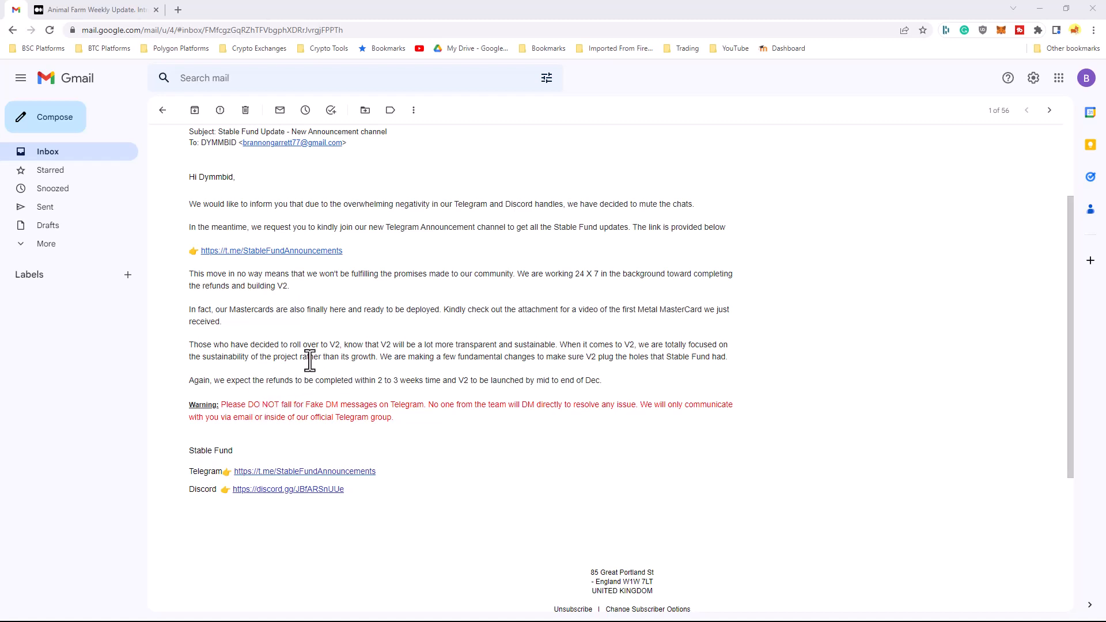
mouse_move(588, 401)
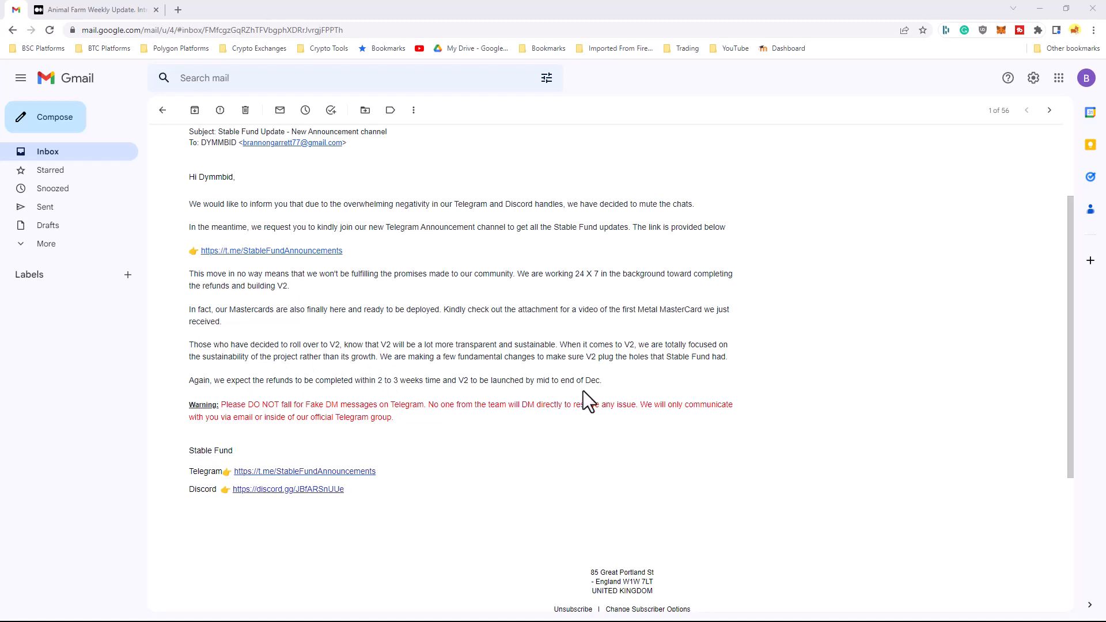
mouse_move(594, 394)
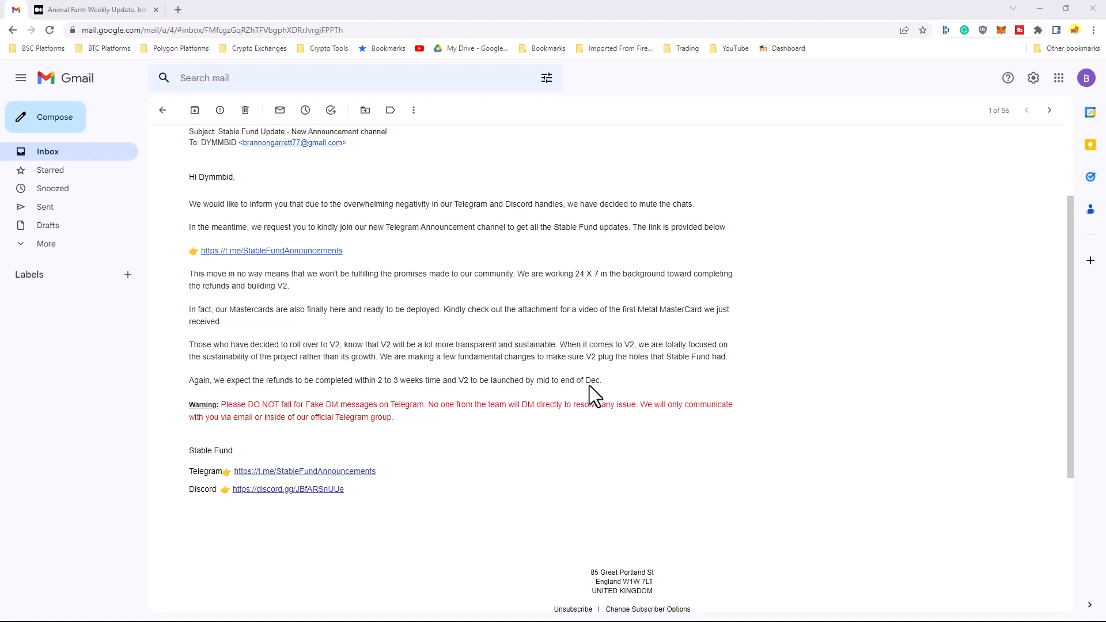
mouse_move(438, 385)
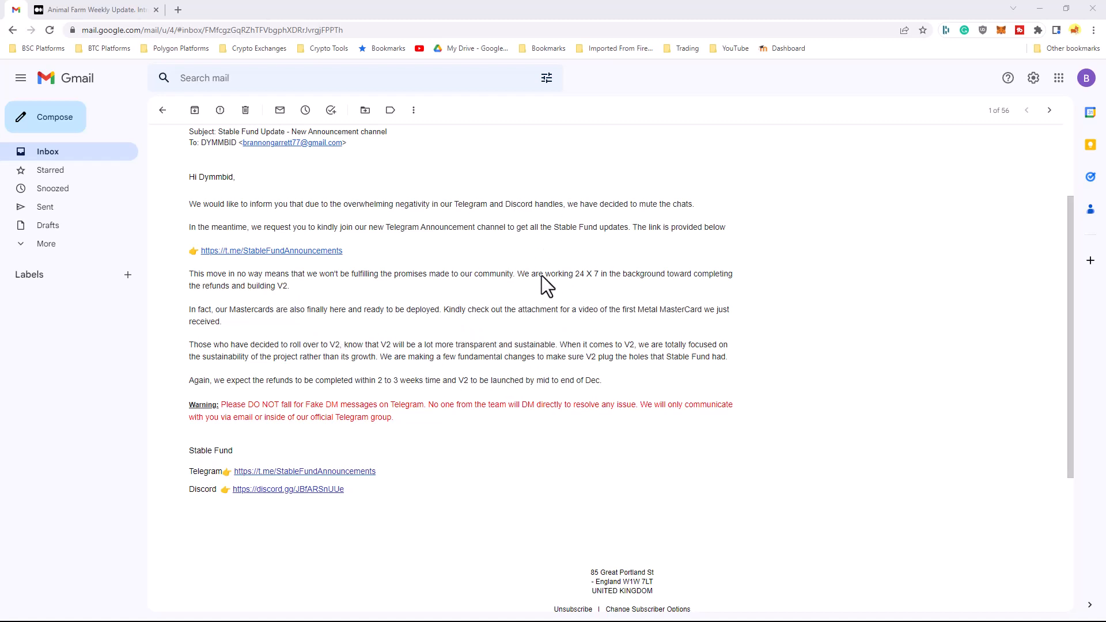
mouse_move(577, 256)
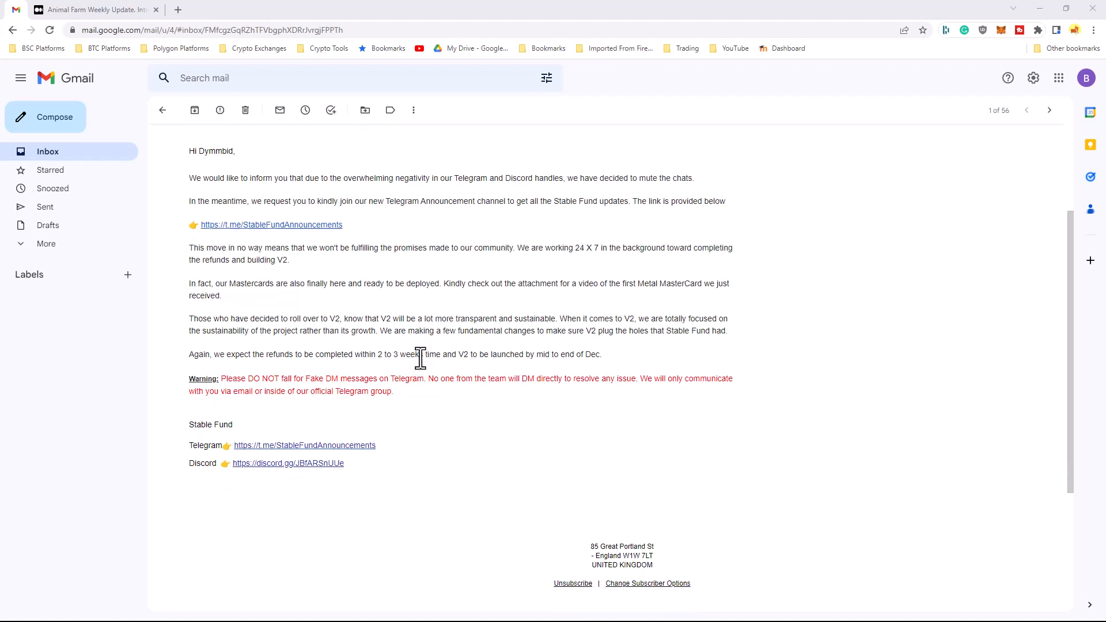
scroll("down", 3)
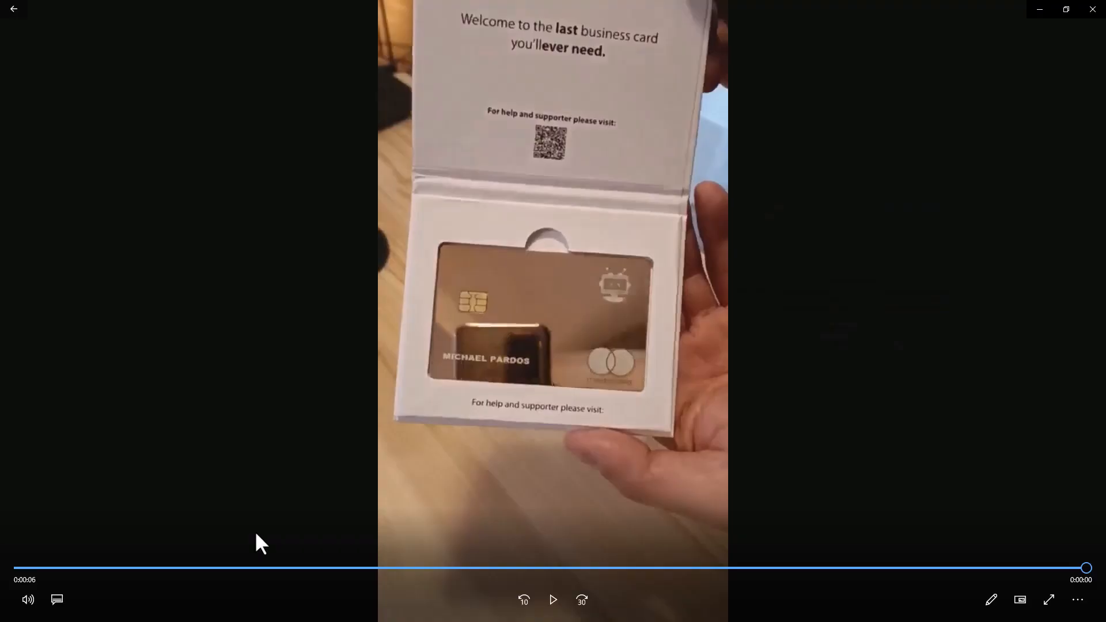
Step: Play the Master_Card_Sample_3_1 clip through to its six-second end
left_click(554, 599)
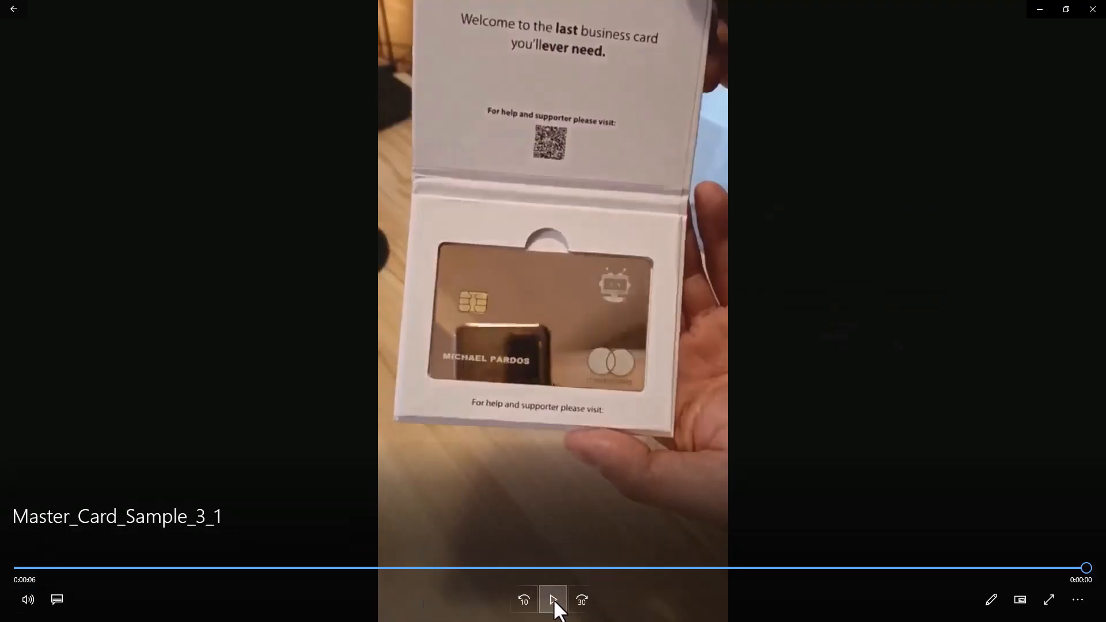
left_click(554, 599)
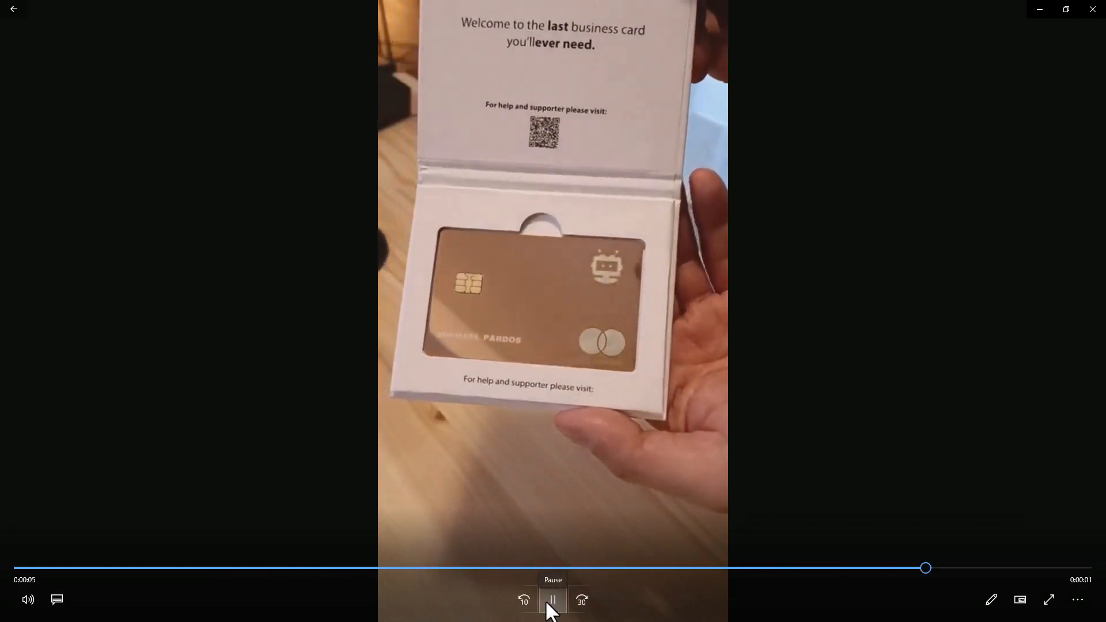
left_click(552, 601)
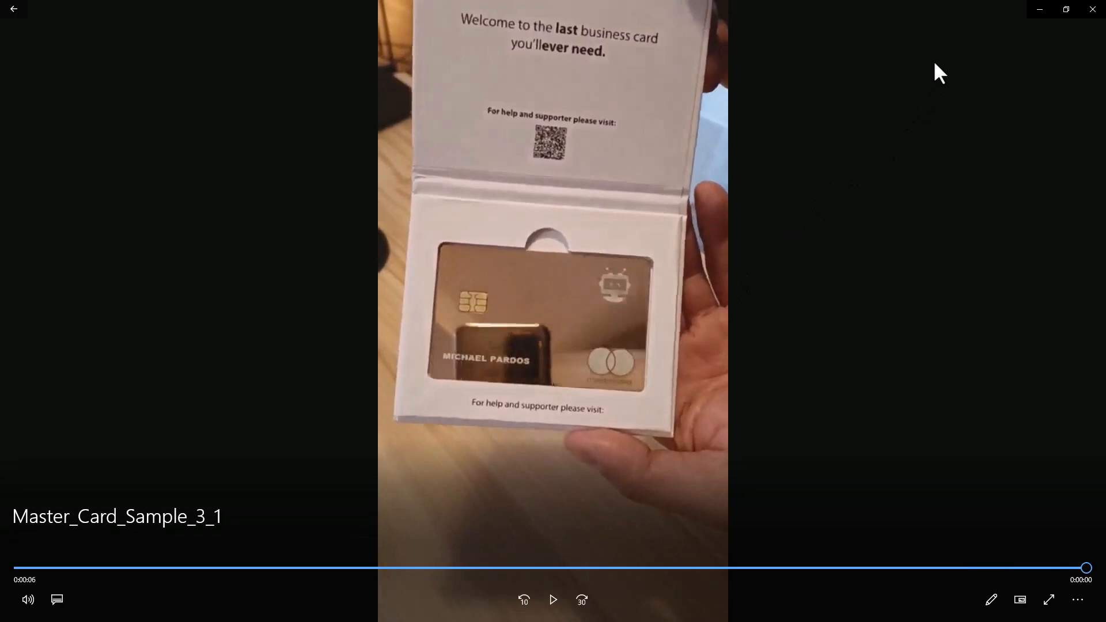
mouse_move(664, 316)
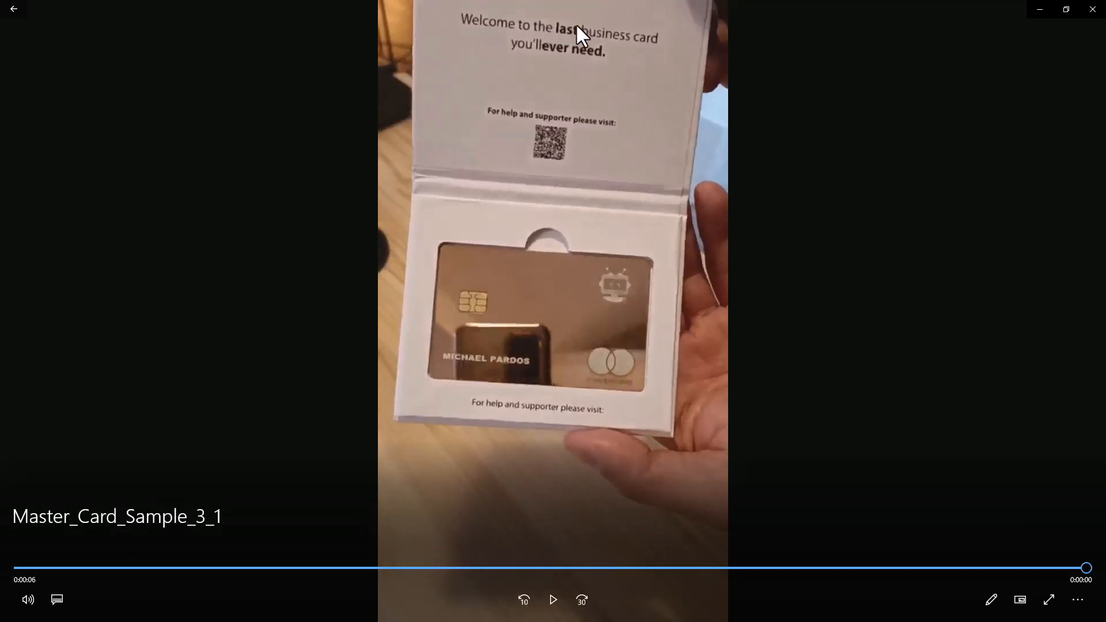
mouse_move(571, 63)
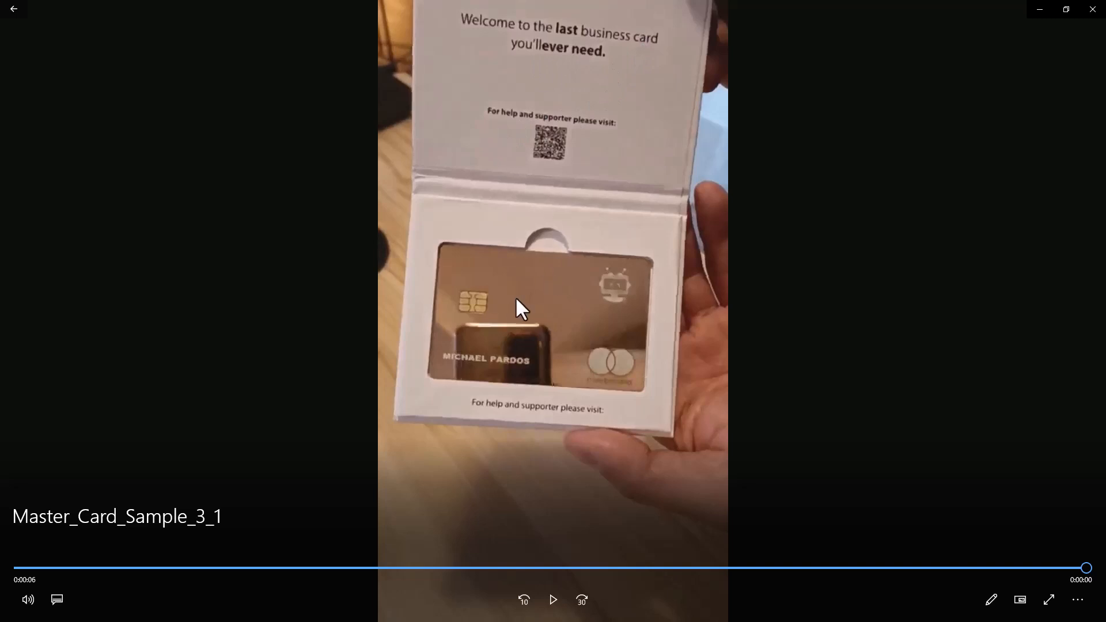
mouse_move(485, 365)
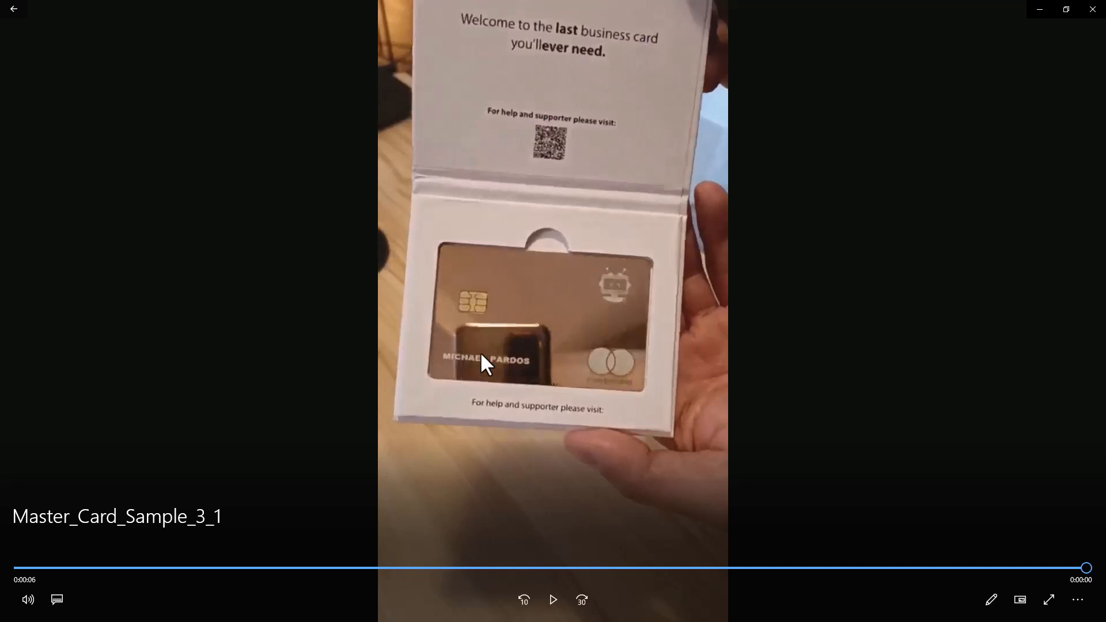
mouse_move(476, 379)
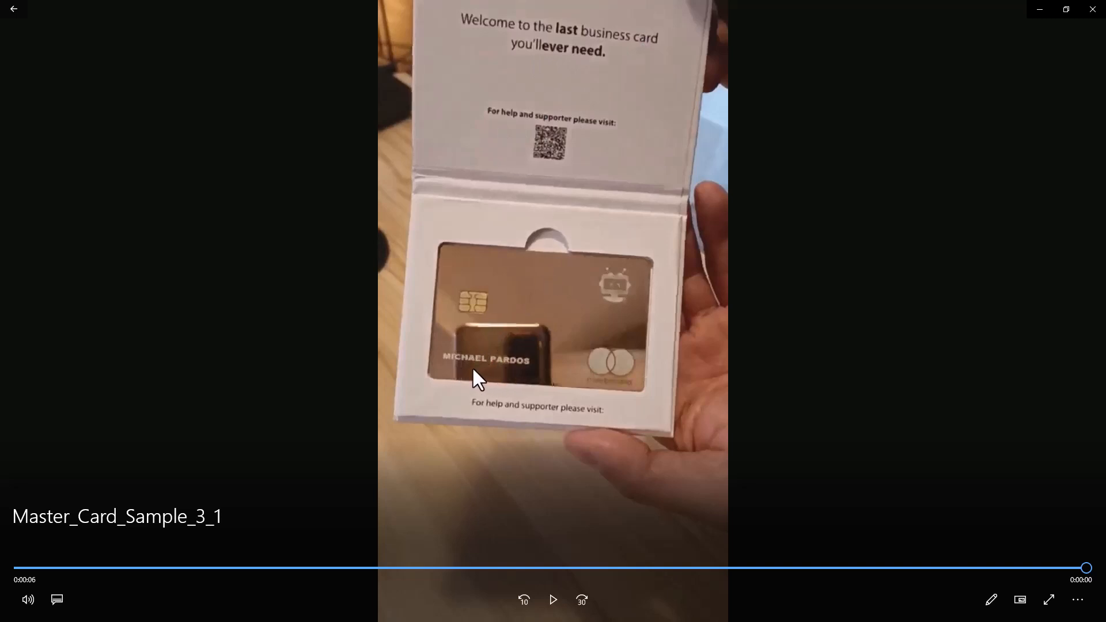
mouse_move(611, 366)
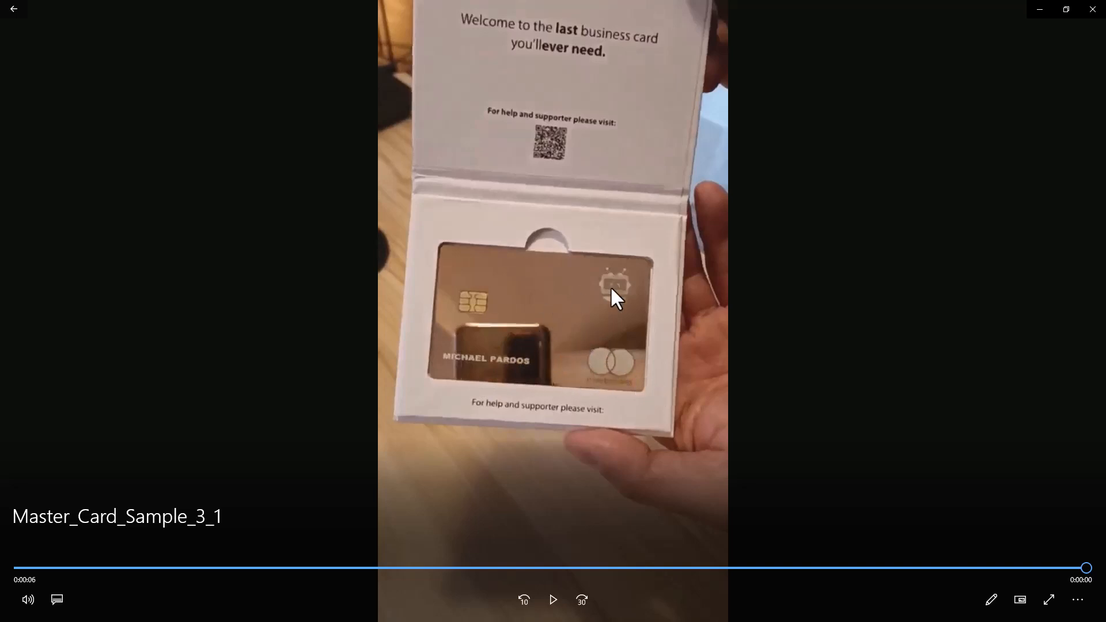
mouse_move(619, 387)
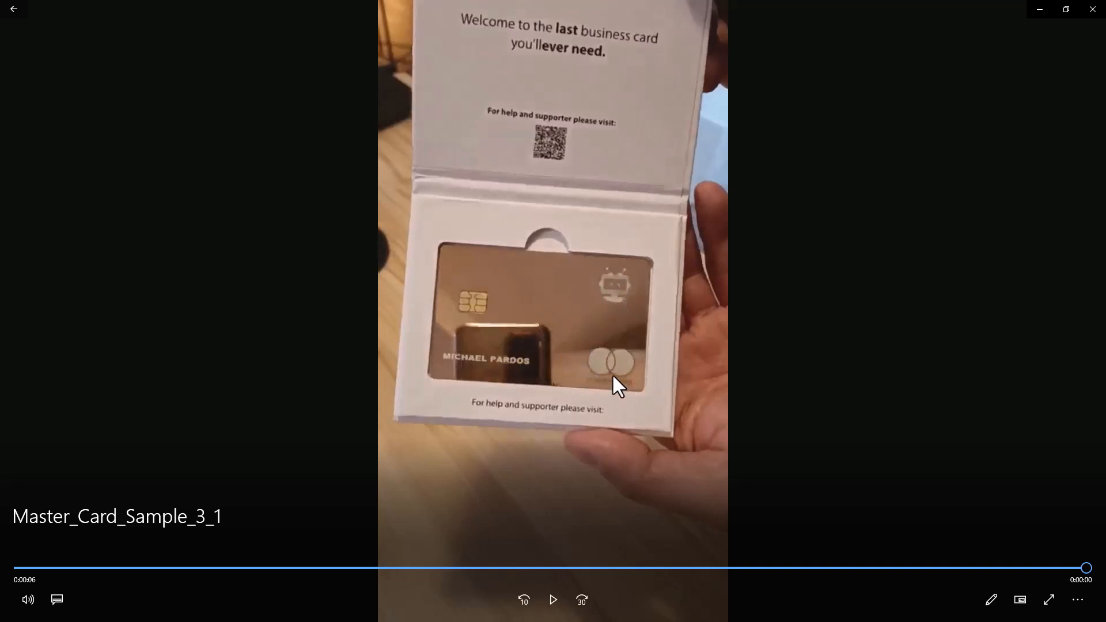
mouse_move(503, 312)
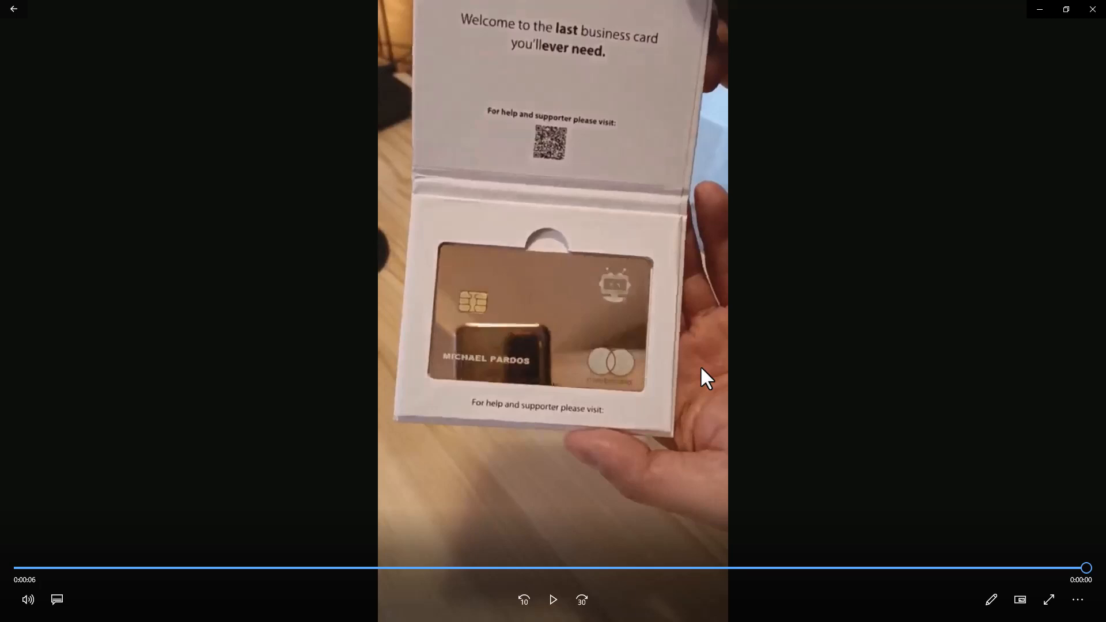
mouse_move(875, 180)
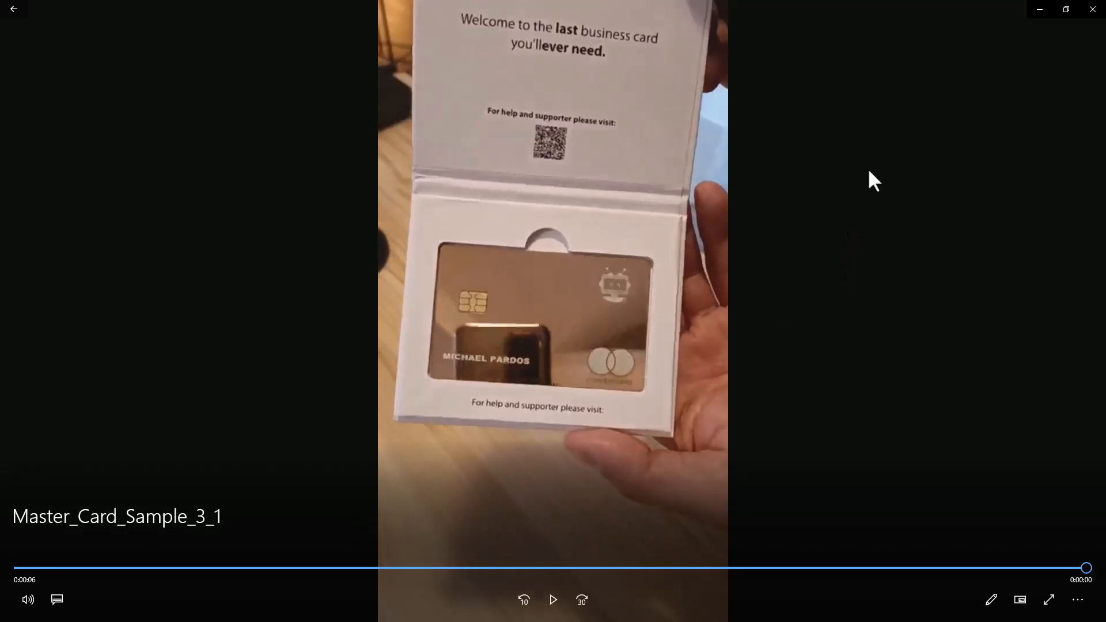